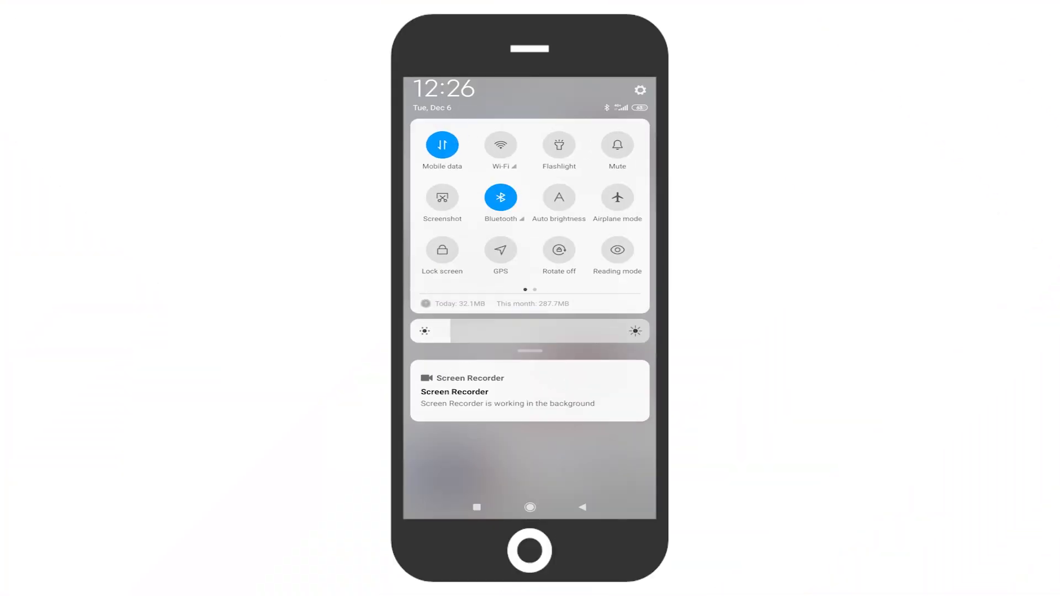
# - Launch Escort and open Indicator i5 (I5-BLE) from the Bluetooth tab of Sensor settings
pyautogui.click(501, 250)
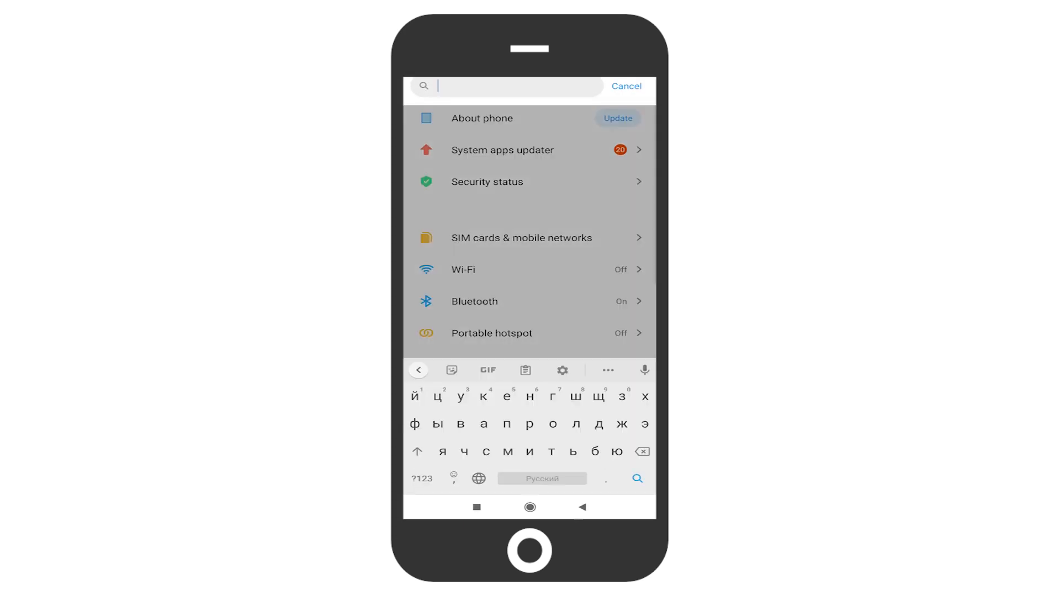
pyautogui.write('permissions')
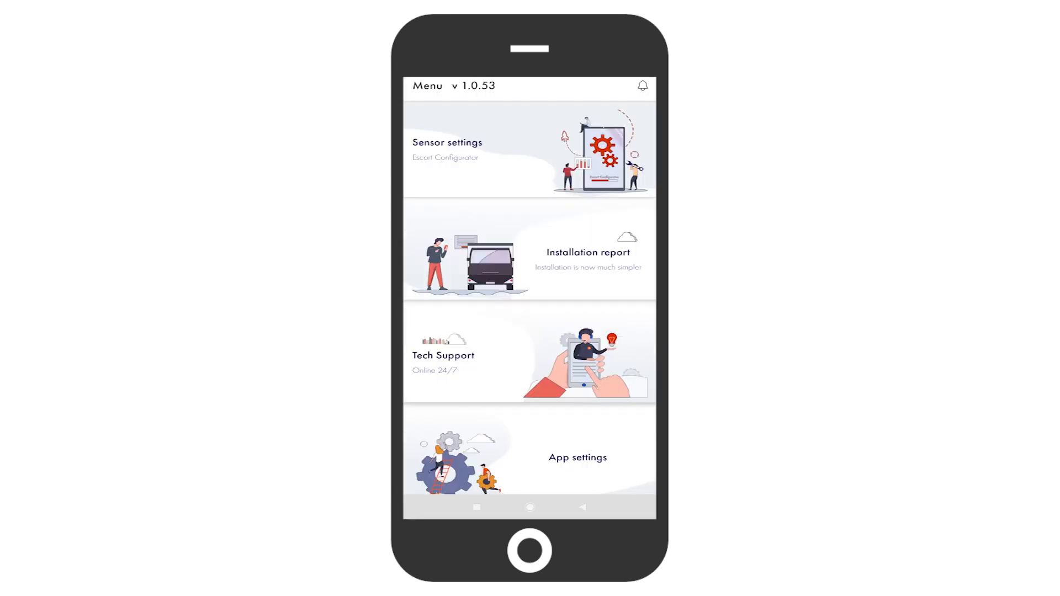
pyautogui.click(447, 142)
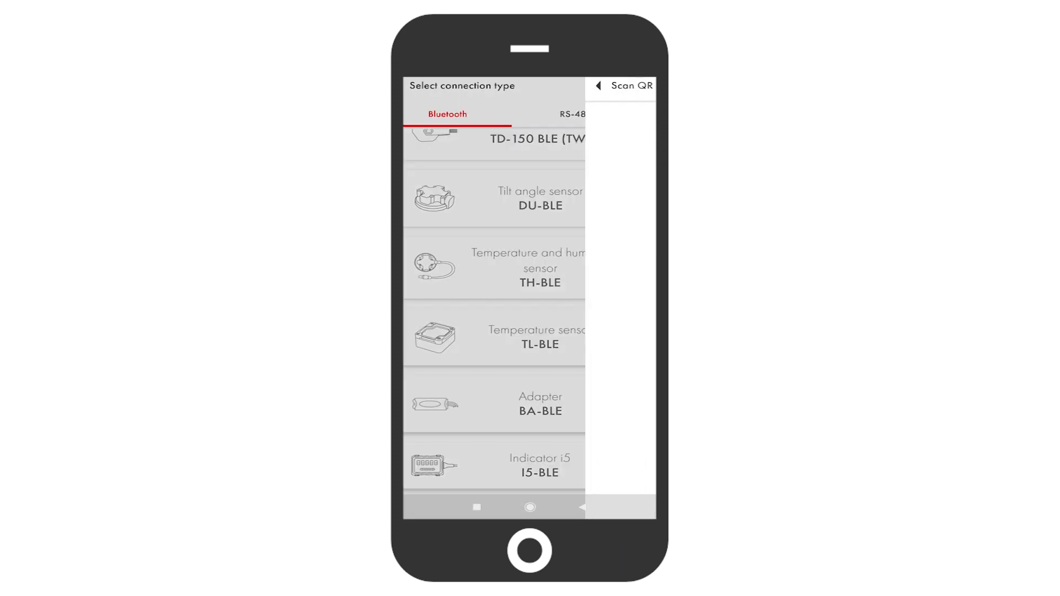
pyautogui.click(630, 86)
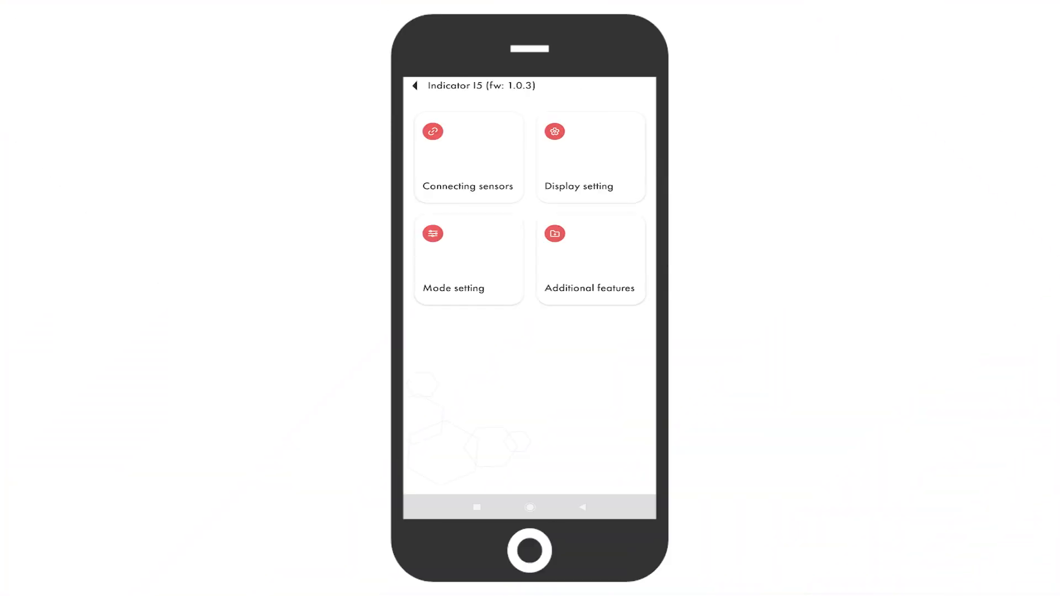
# - Enter and retype a new Indicator i5 password under Connecting sensors, then save it
pyautogui.click(467, 157)
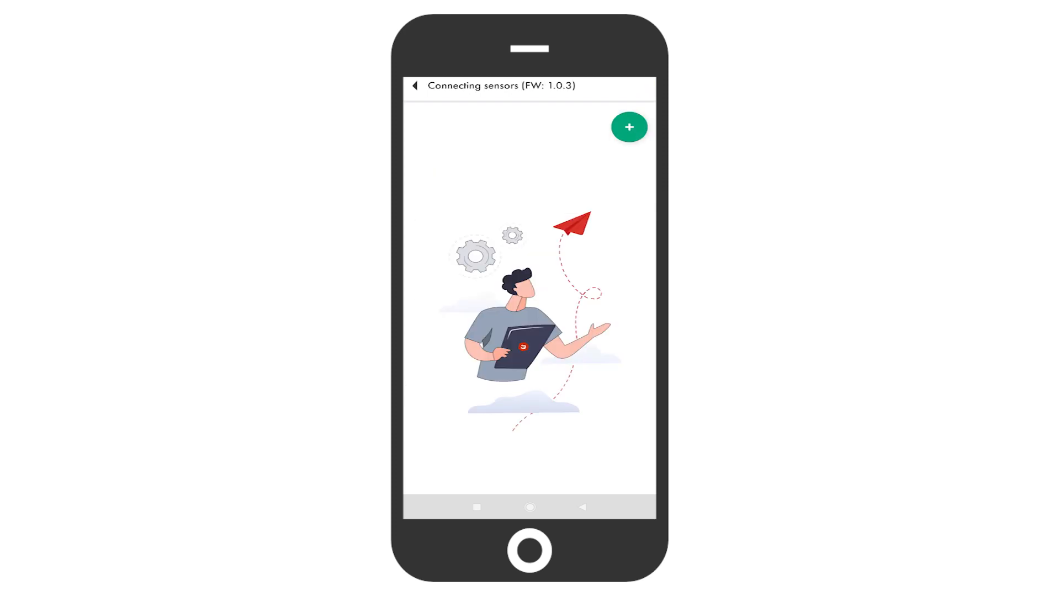
pyautogui.click(629, 127)
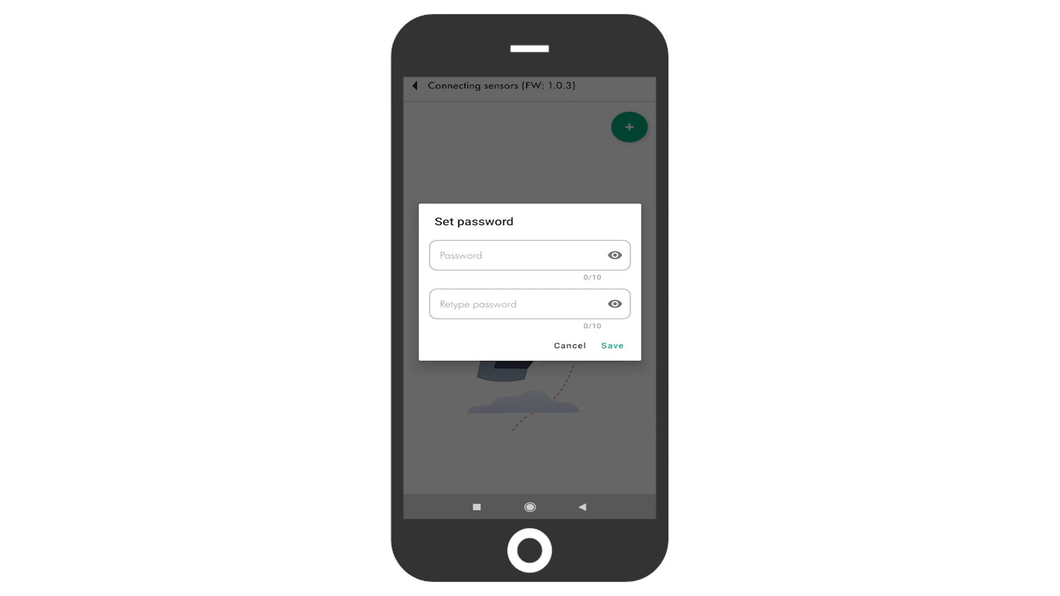
pyautogui.write('3')
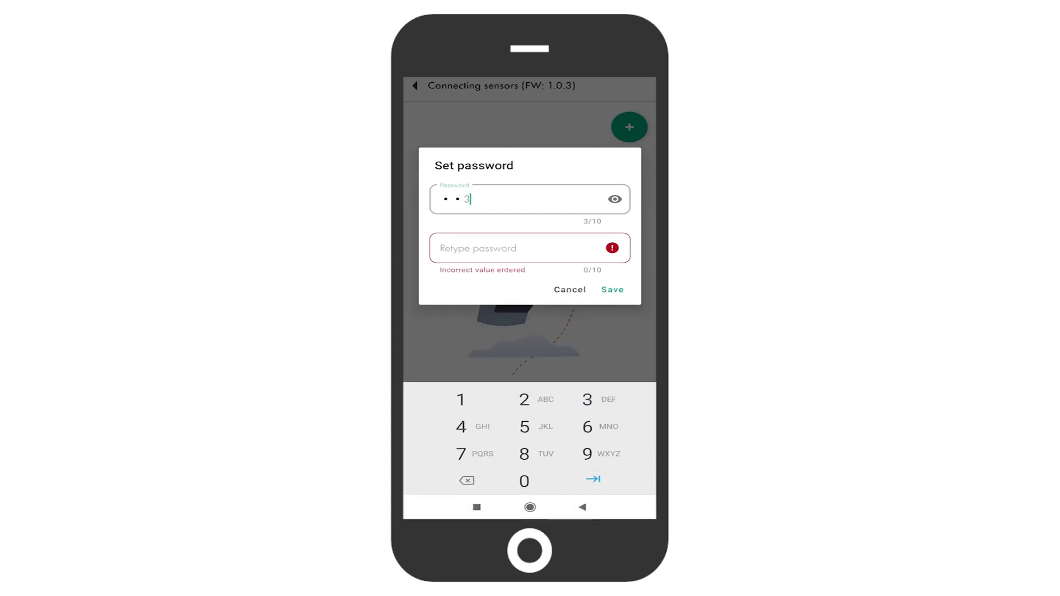
pyautogui.write('2')
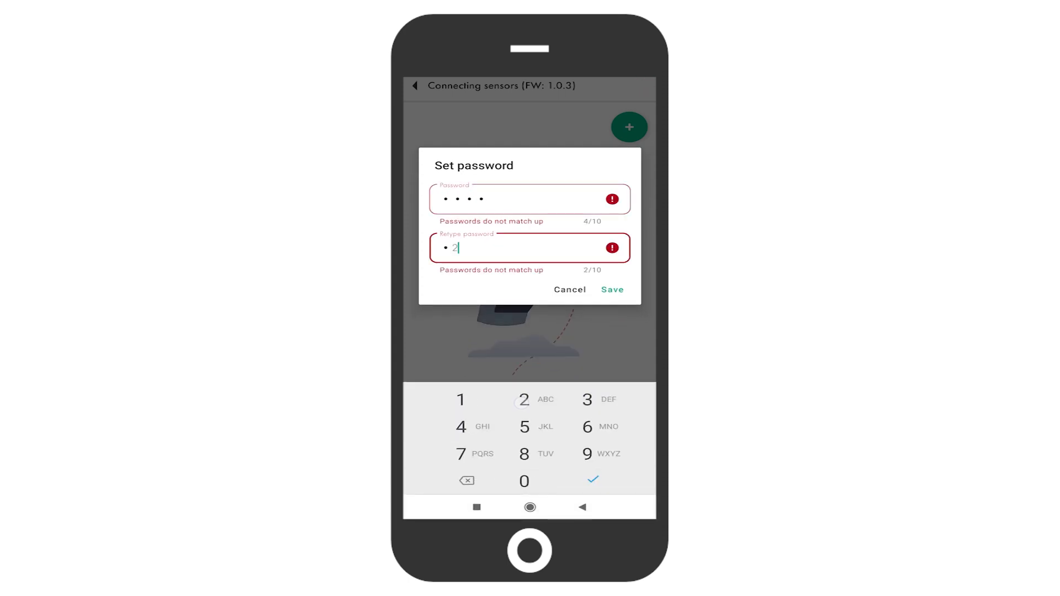
pyautogui.click(612, 290)
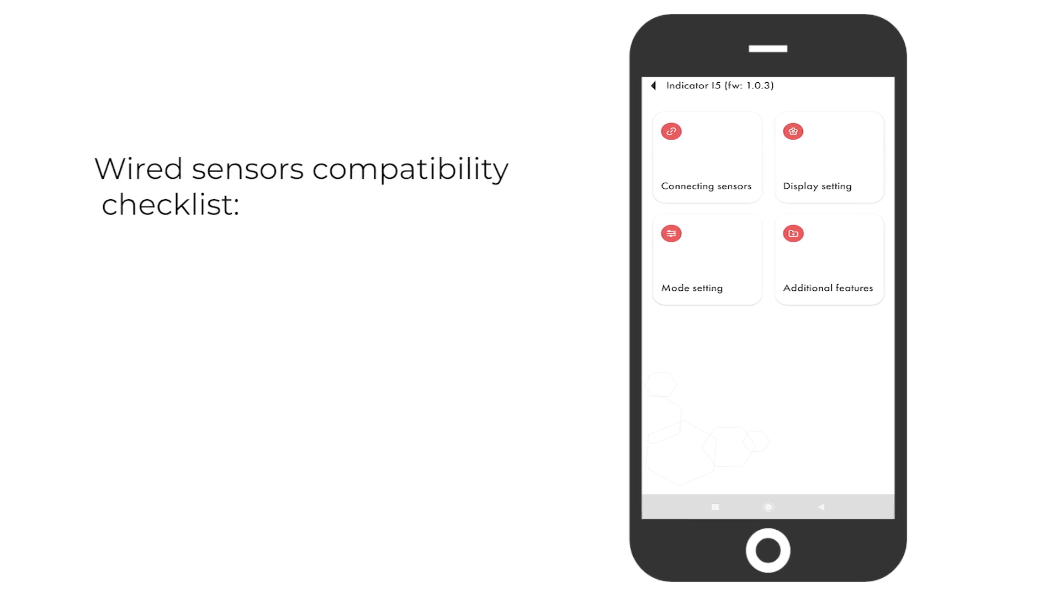
pyautogui.write('- RS-485 interface')
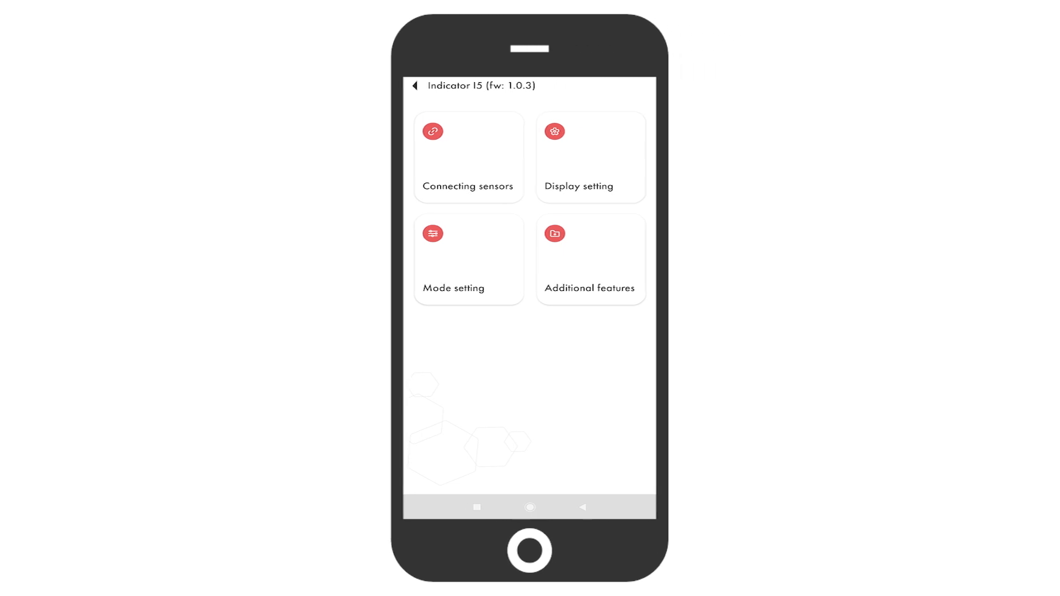
# - Link wired sensor TD_113690 to the indicator and acknowledge the success message
pyautogui.click(468, 157)
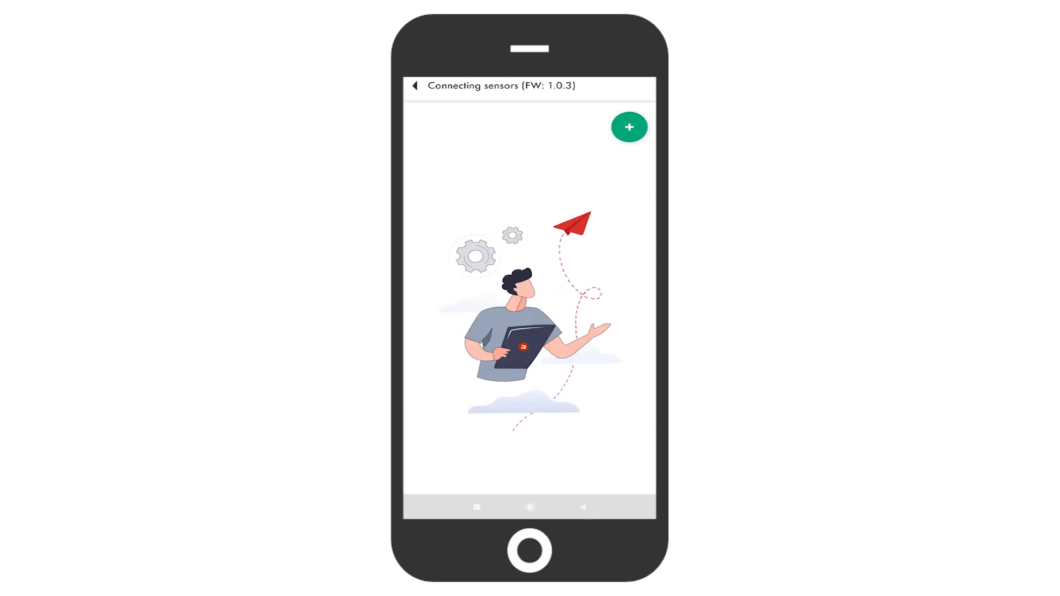
pyautogui.click(629, 127)
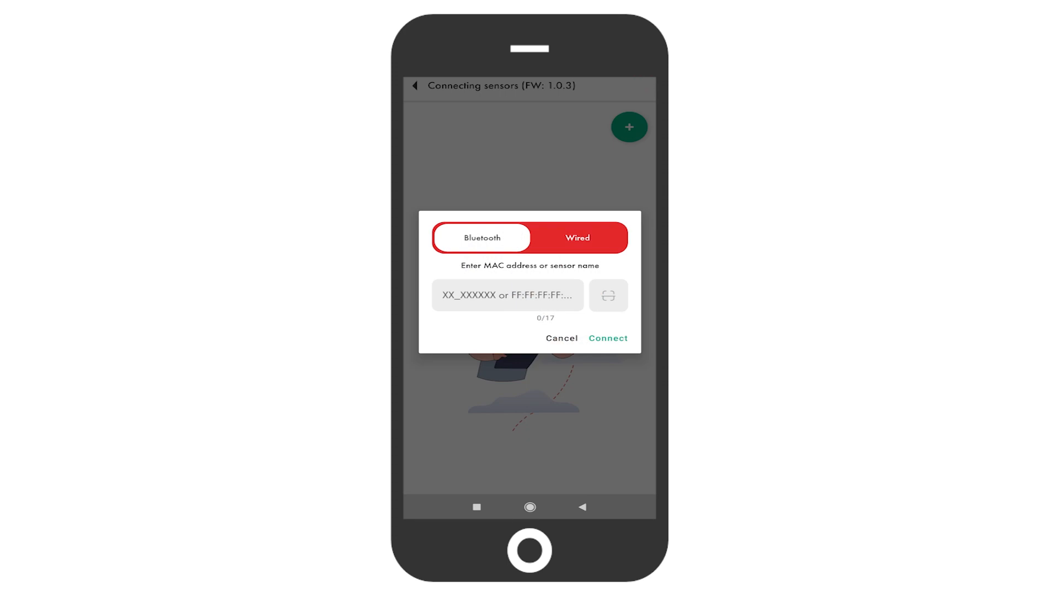
pyautogui.click(505, 296)
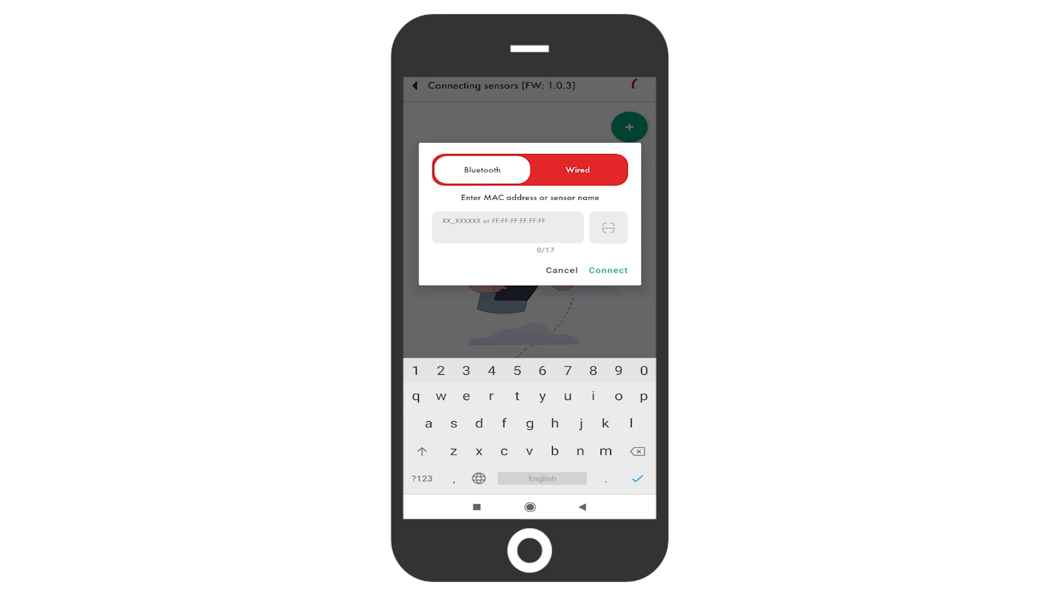
pyautogui.write('TD_')
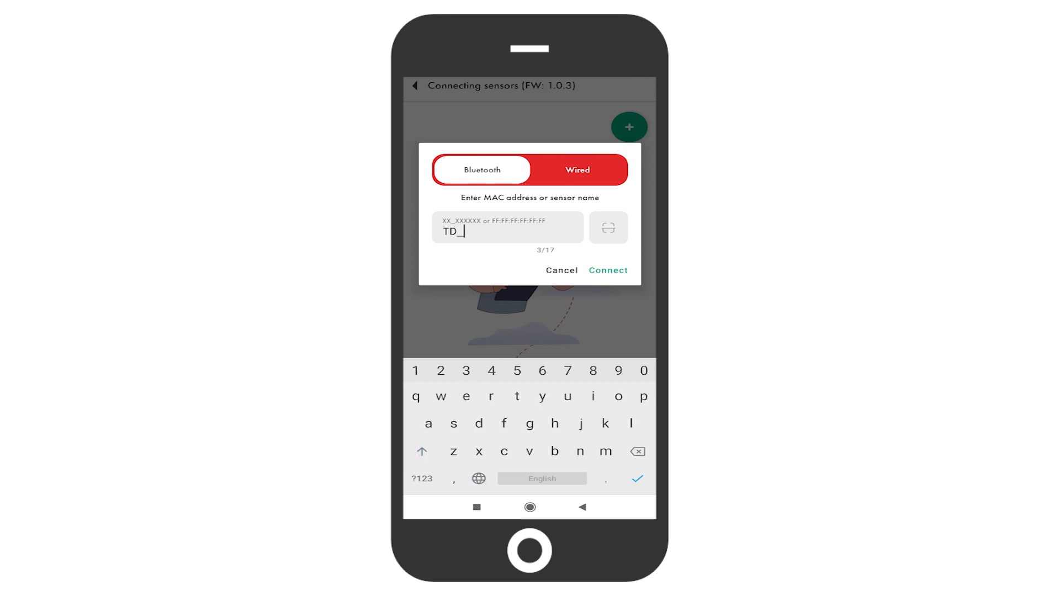
pyautogui.write('113')
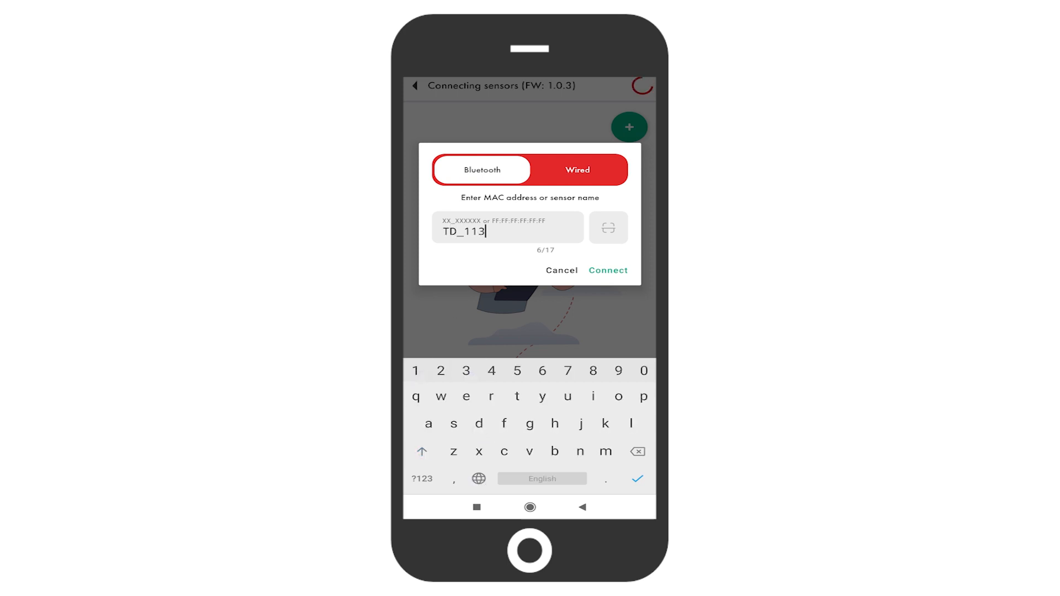
pyautogui.write('690')
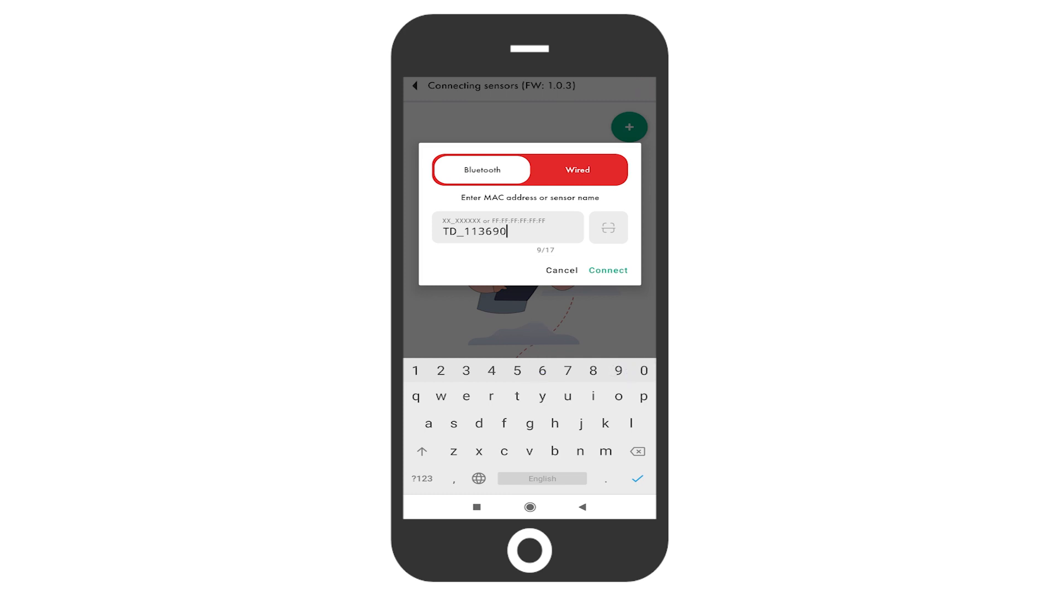
pyautogui.click(608, 271)
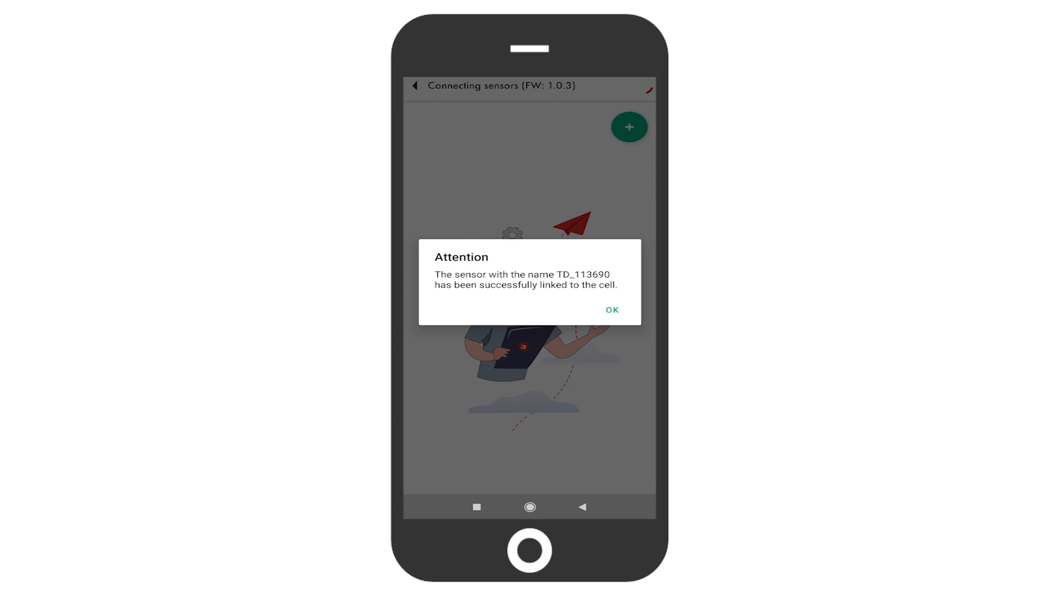
pyautogui.click(611, 310)
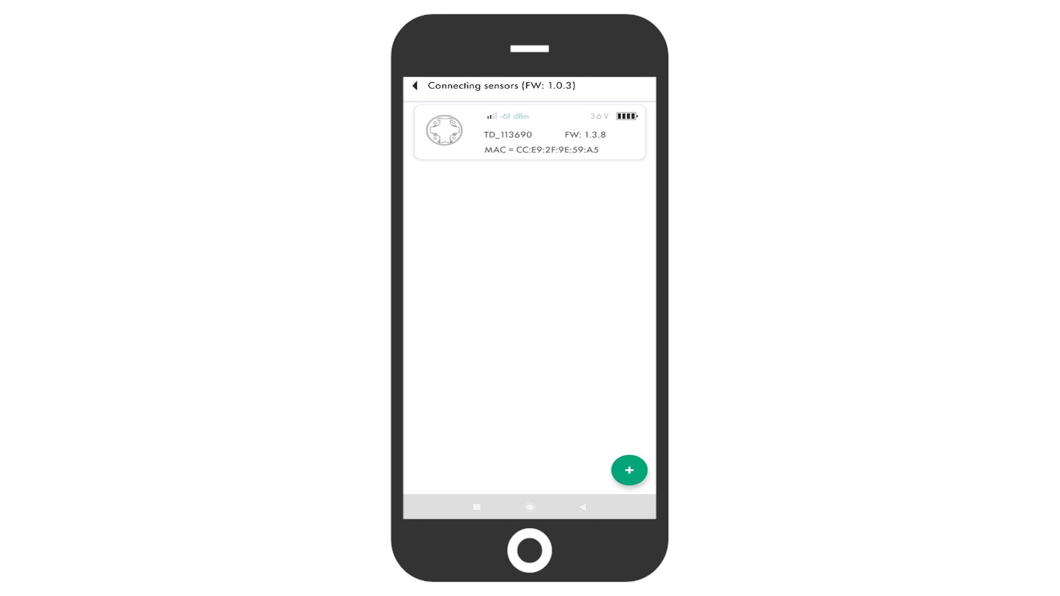
# - Bind Bluetooth sensor DU_109149 by MAC EC:23:92:E0:A9:44 and acknowledge the binding message
pyautogui.click(628, 470)
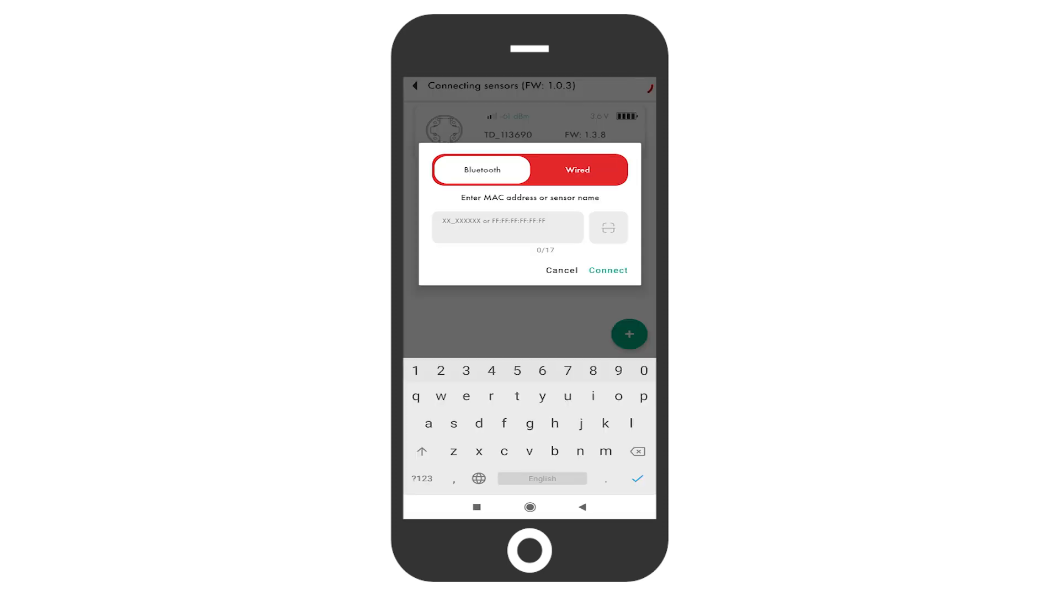
pyautogui.click(608, 228)
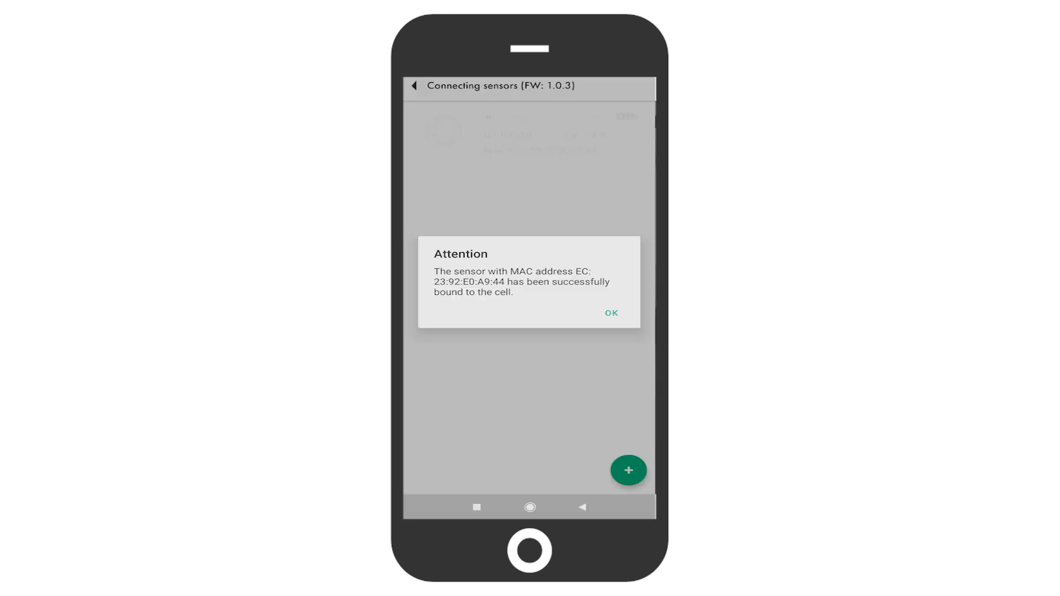
pyautogui.click(611, 312)
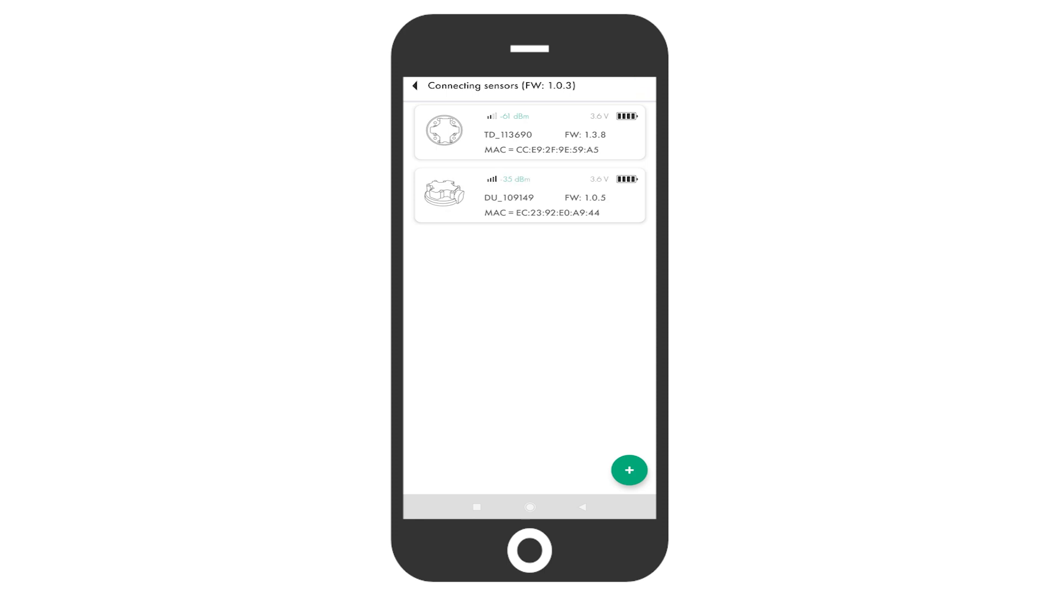
pyautogui.click(628, 470)
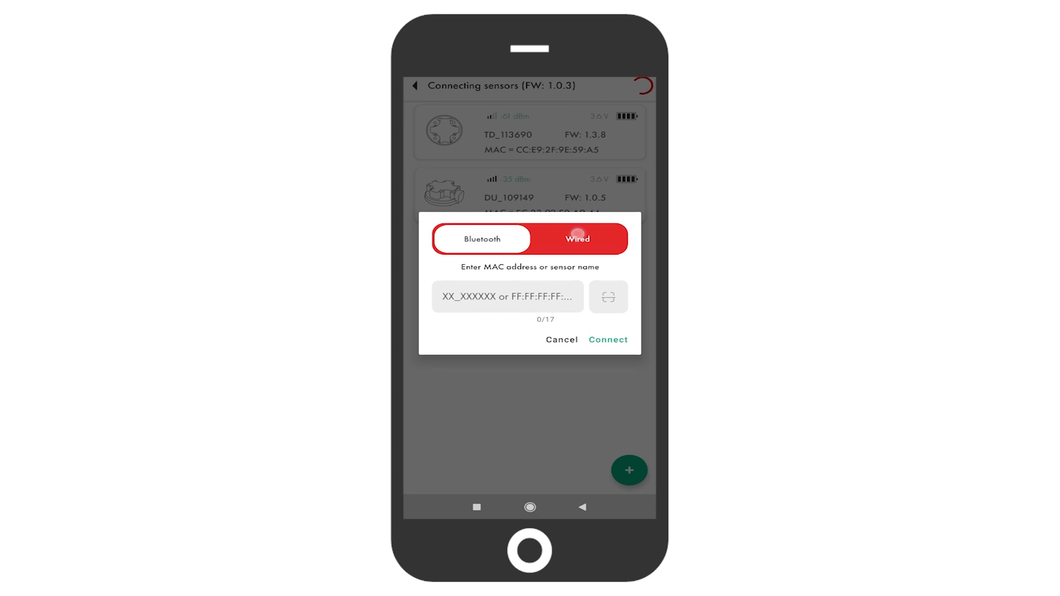
# - Switch the new sensor to wired and check its network address 1 and RS485 Passive mode
pyautogui.click(482, 239)
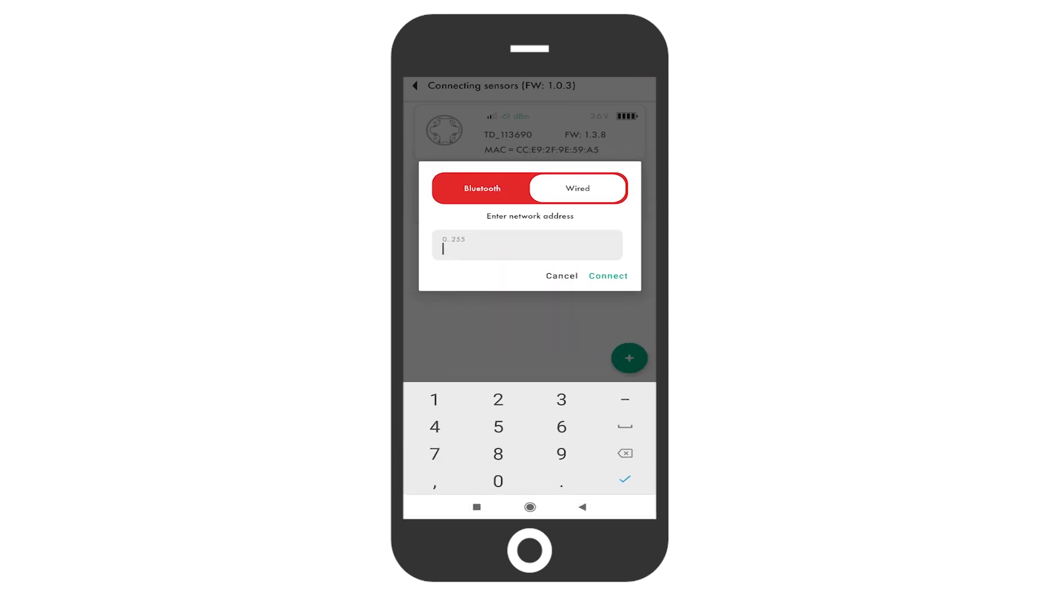
pyautogui.click(561, 276)
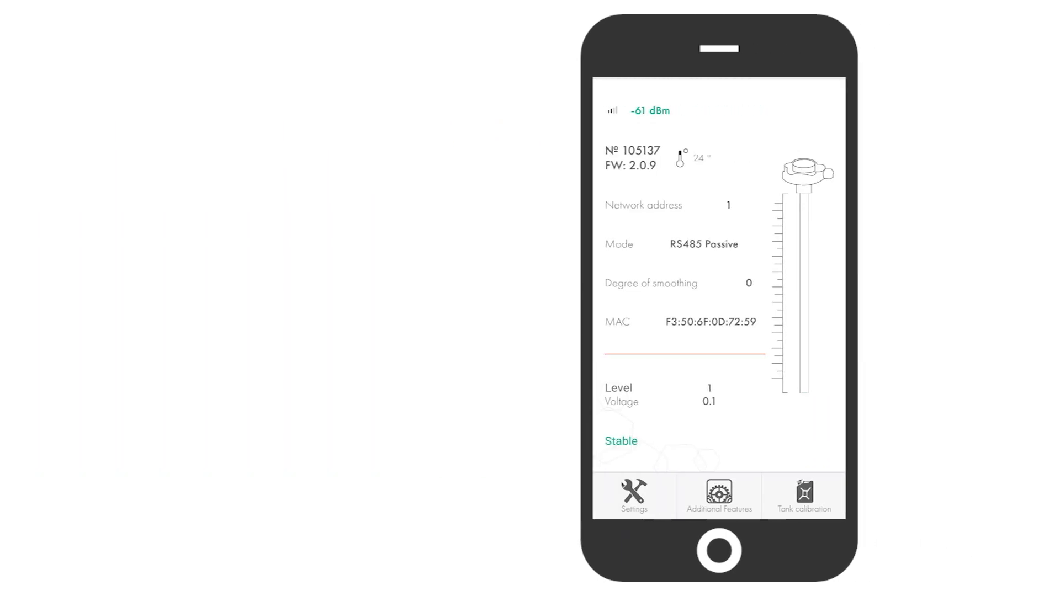
pyautogui.click(804, 496)
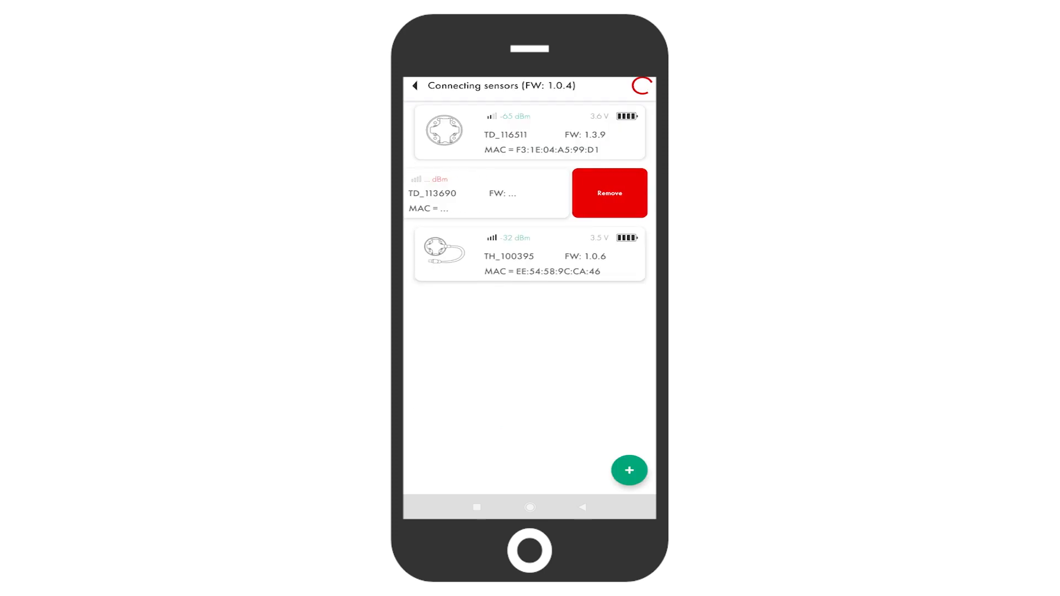
# - Delete TD_113690 from the connected sensors and return to the Indicator I5 menu
pyautogui.click(608, 193)
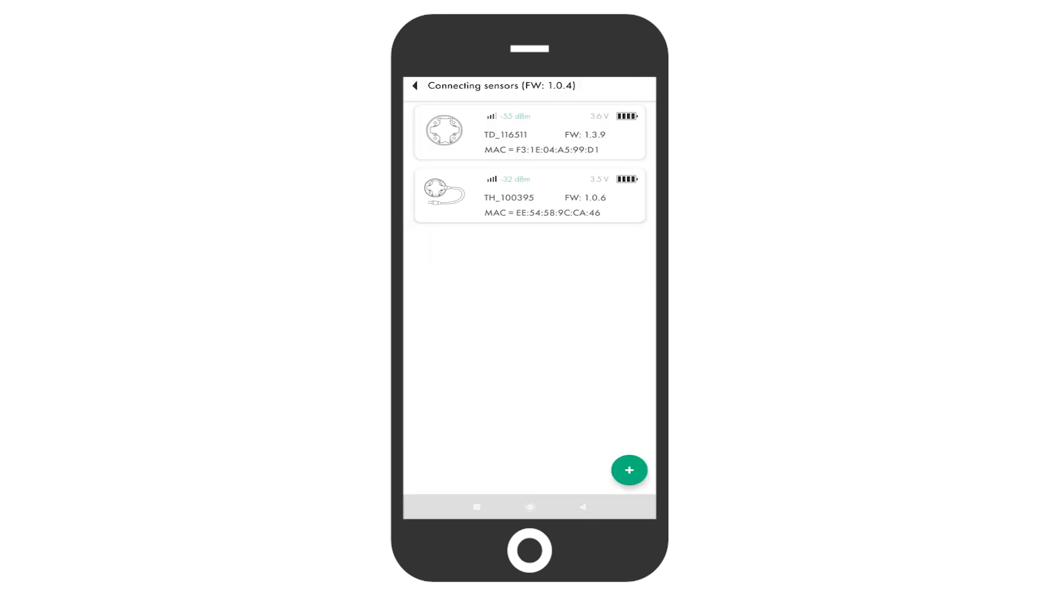
pyautogui.click(415, 86)
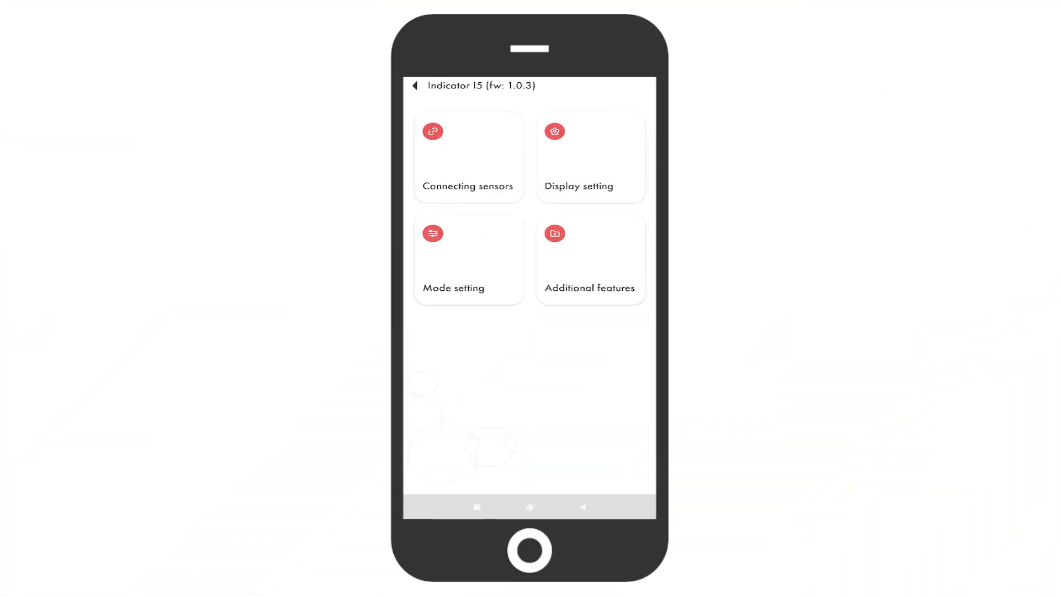
# - Save RS-485 active mode with a 5-second polling period, then reopen the connected sensors
pyautogui.click(468, 260)
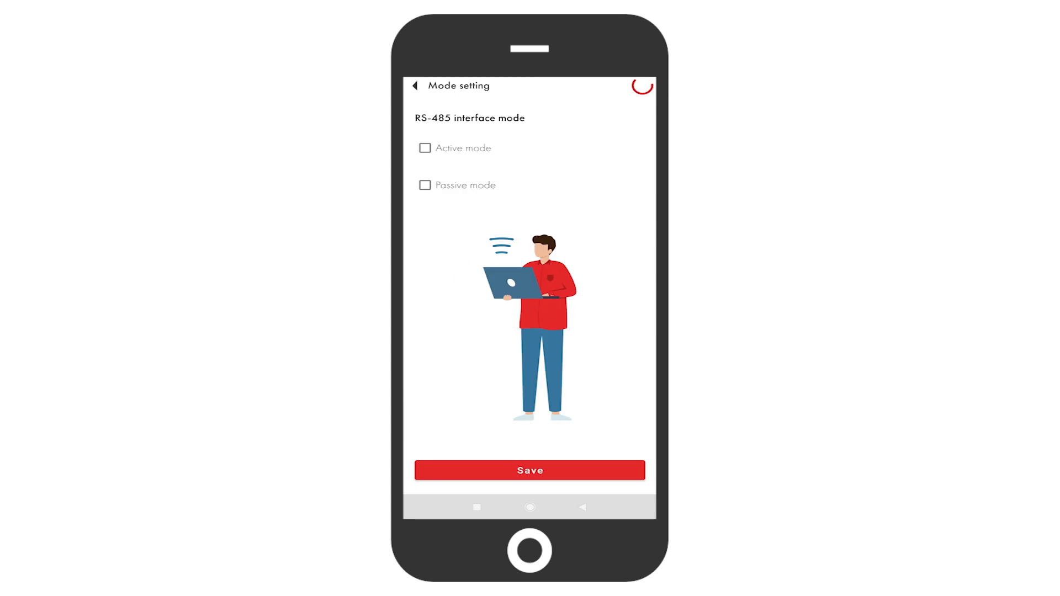
pyautogui.click(424, 148)
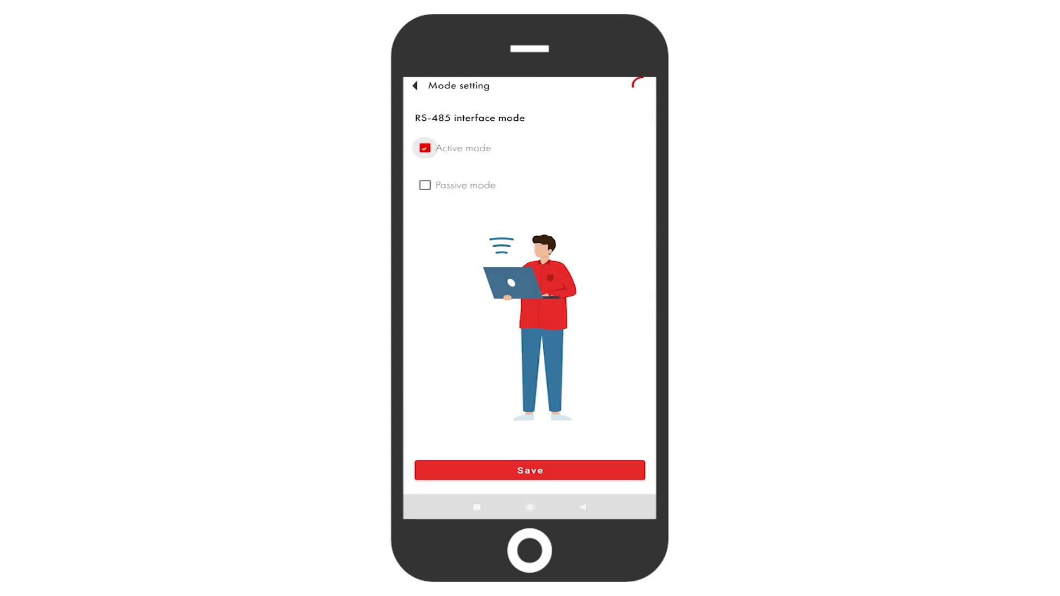
pyautogui.click(425, 185)
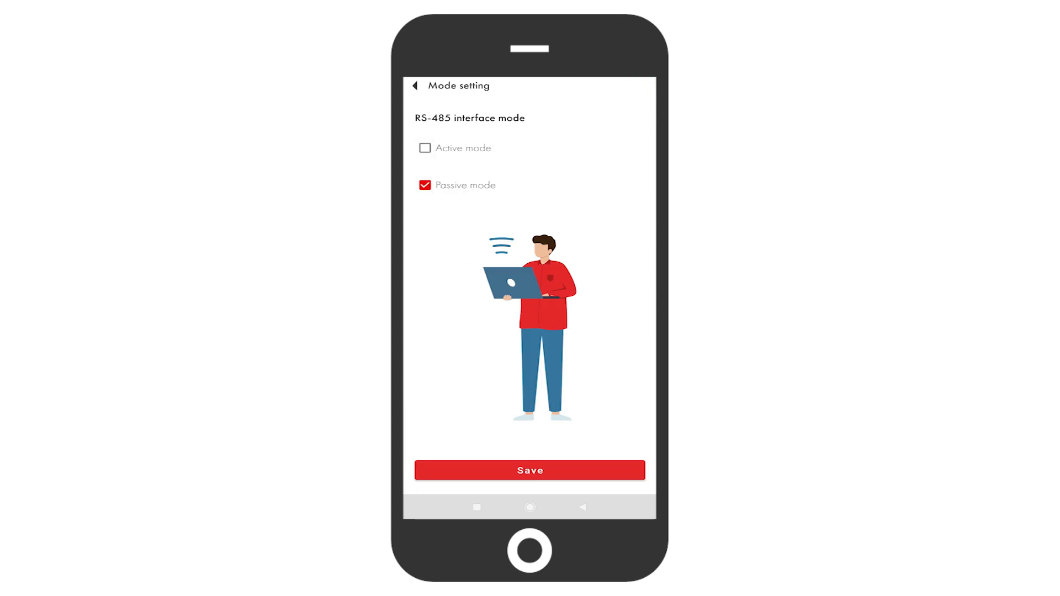
pyautogui.click(425, 148)
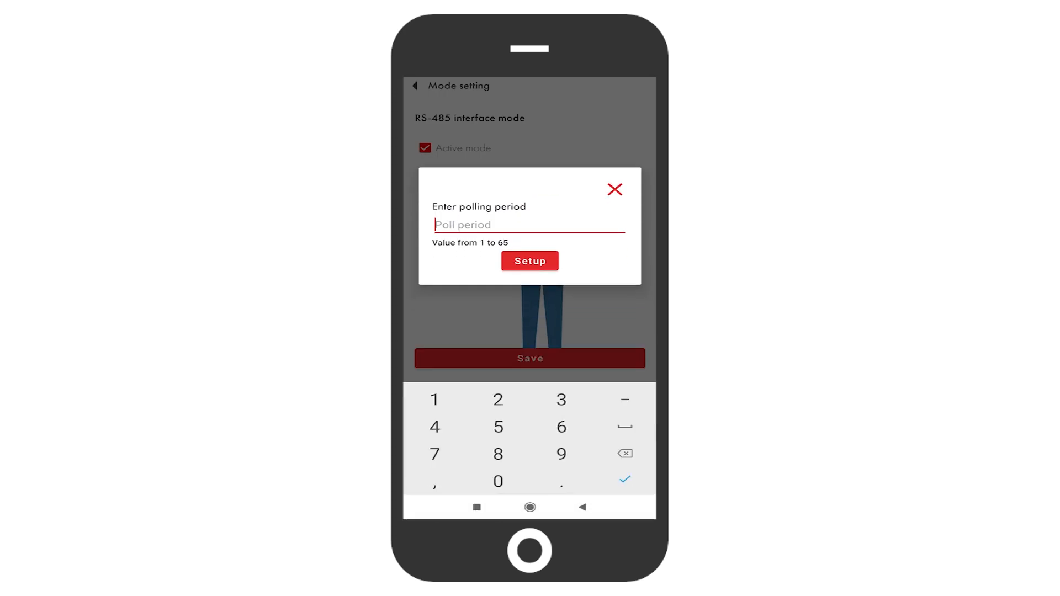
pyautogui.write('5')
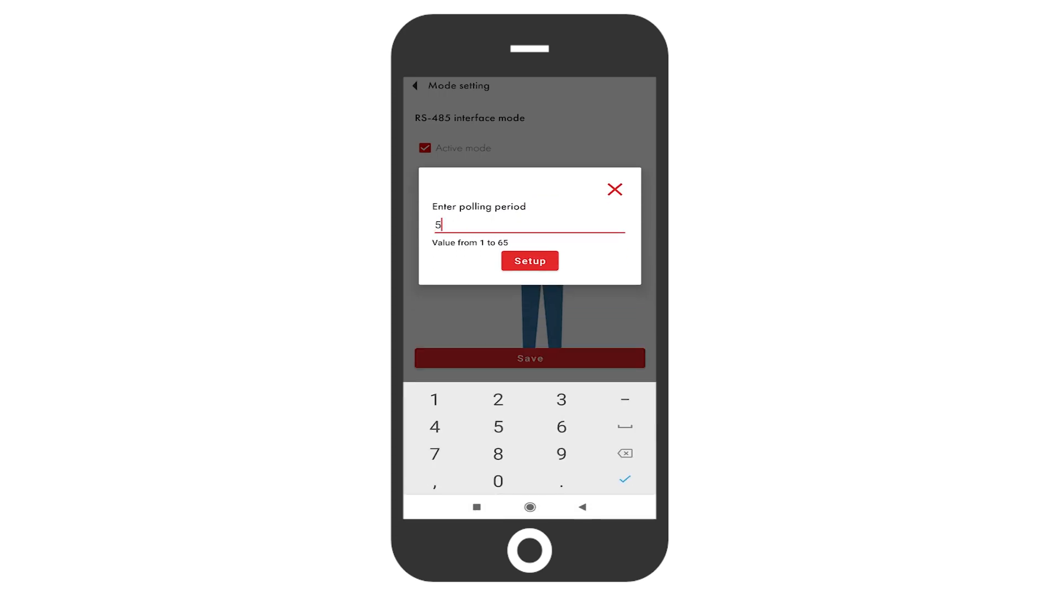
pyautogui.click(530, 261)
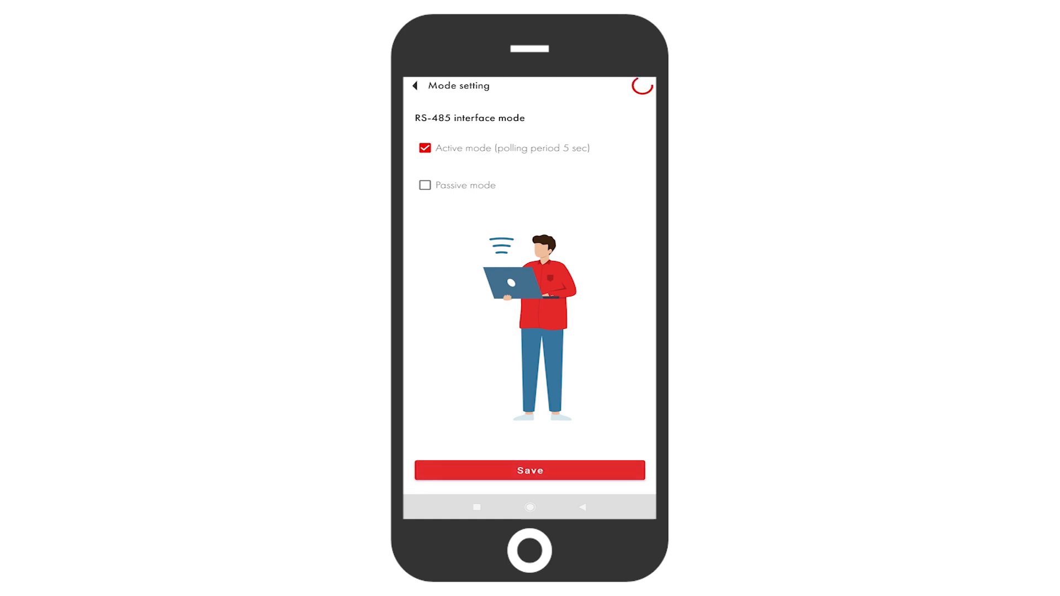
pyautogui.click(529, 470)
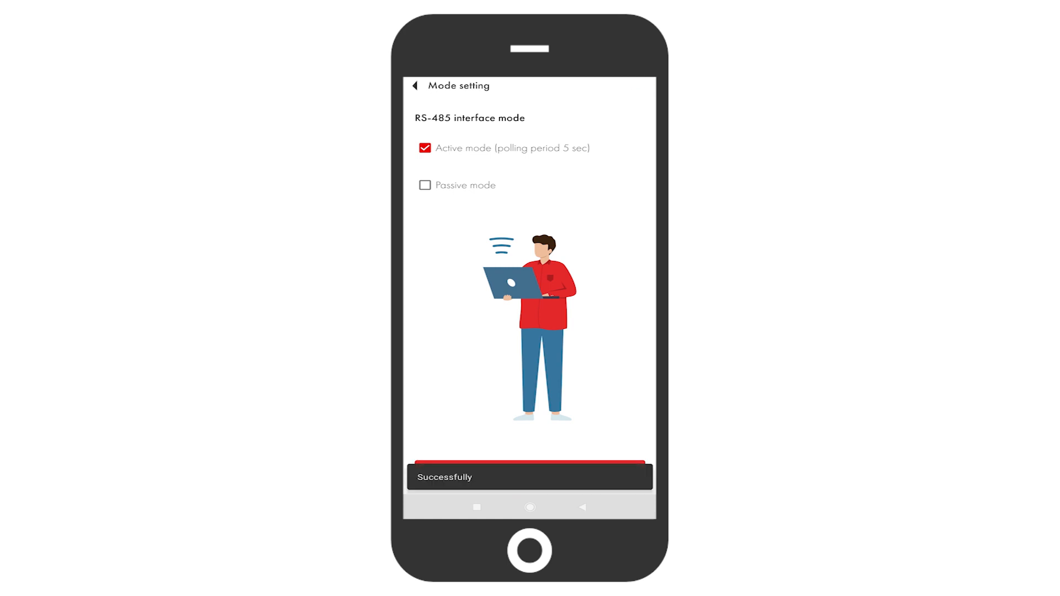
pyautogui.click(415, 86)
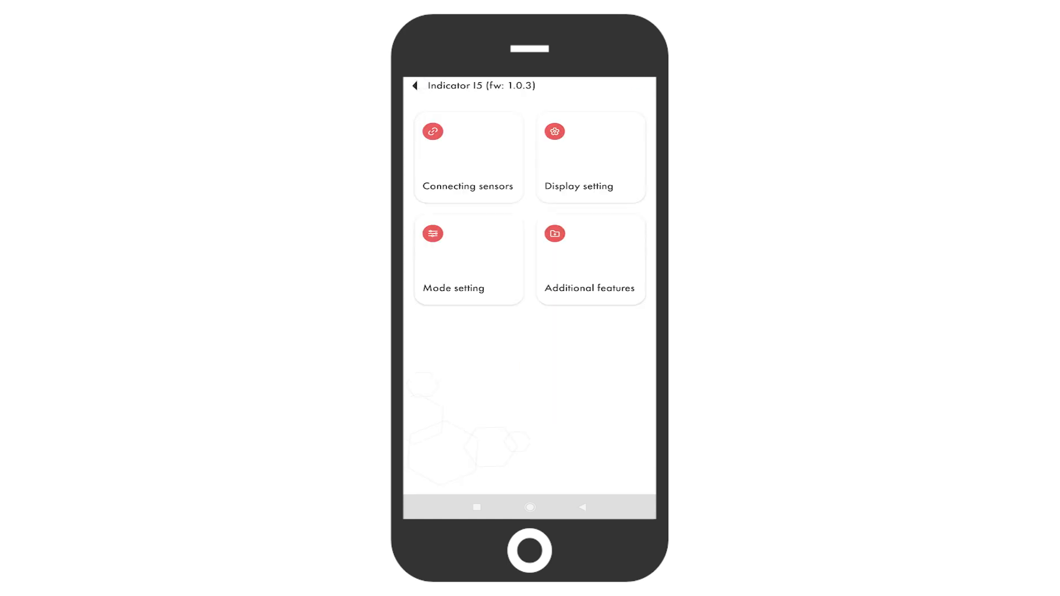
pyautogui.click(468, 156)
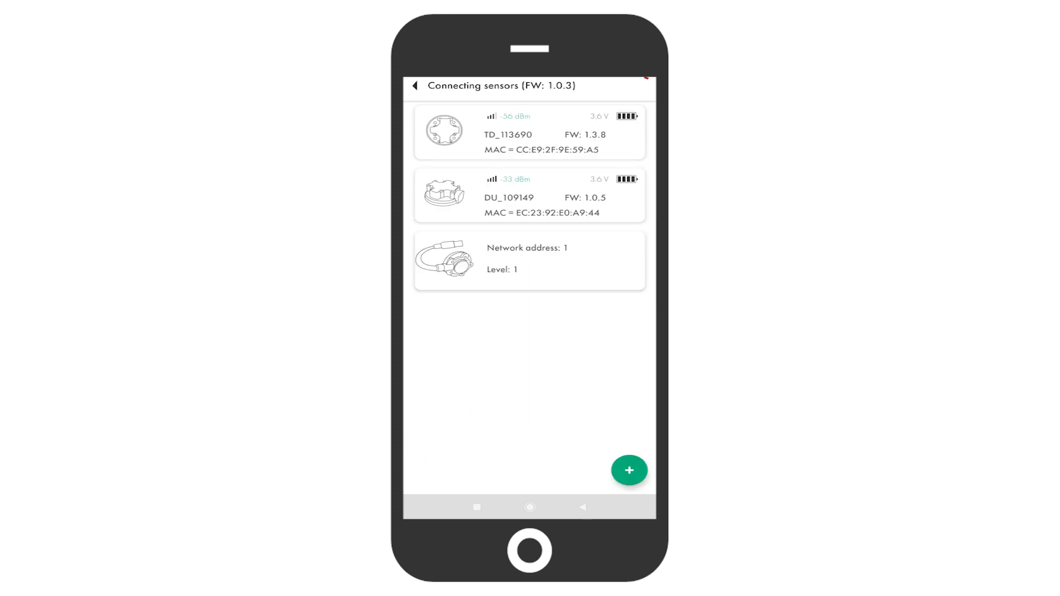